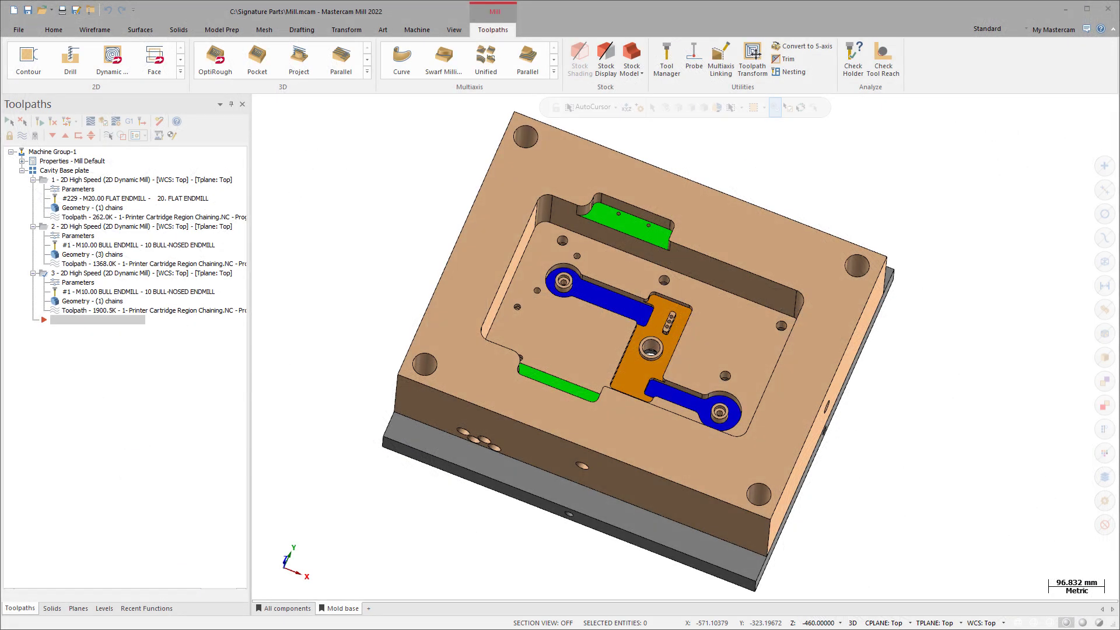
mouse_move(666, 58)
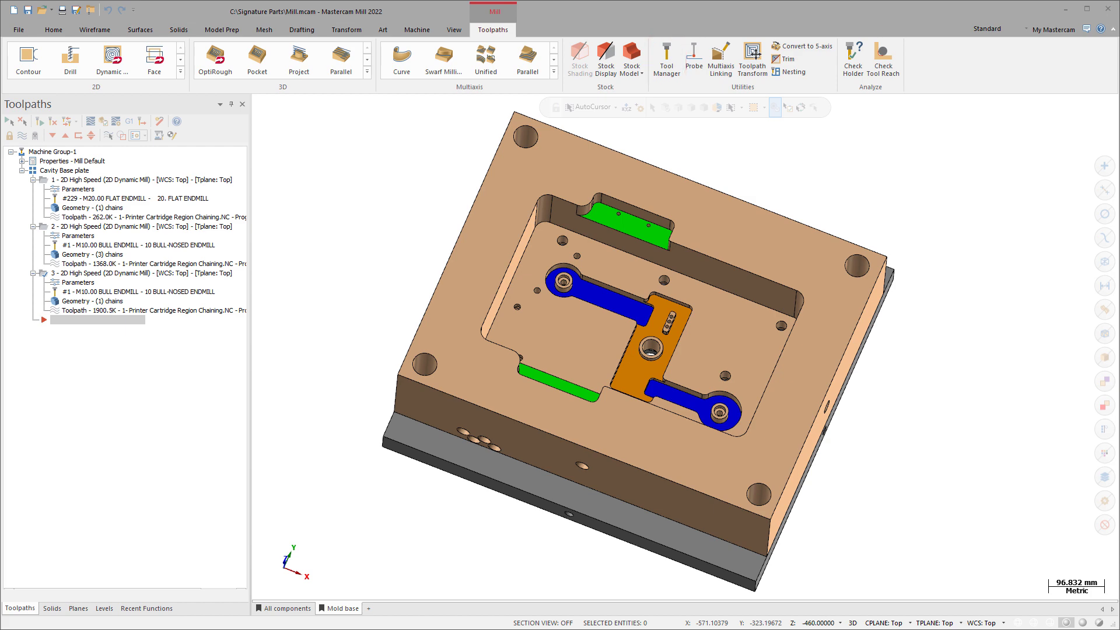
Show the Tool Manager actions for tool 229, the 20 mm flat endmill
left_click(666, 59)
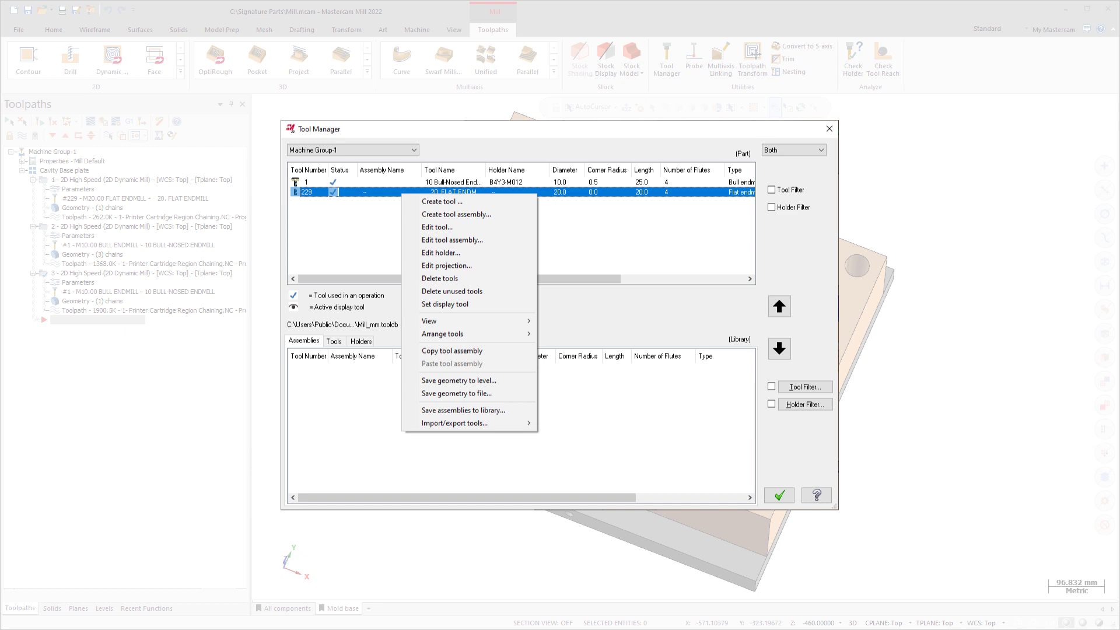
mouse_move(457, 213)
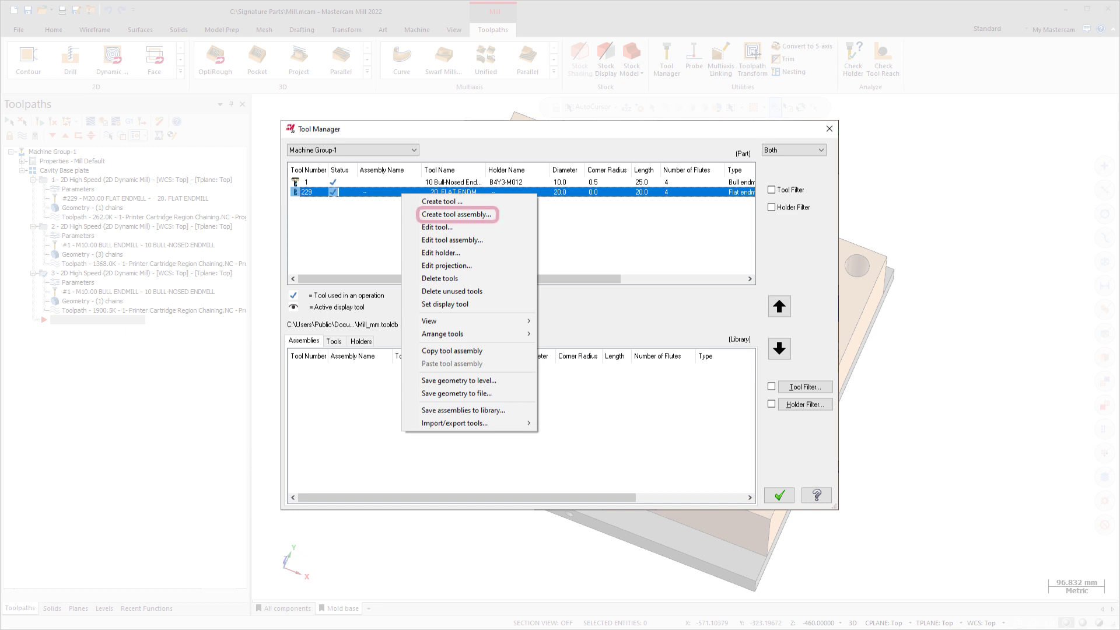
mouse_move(453, 239)
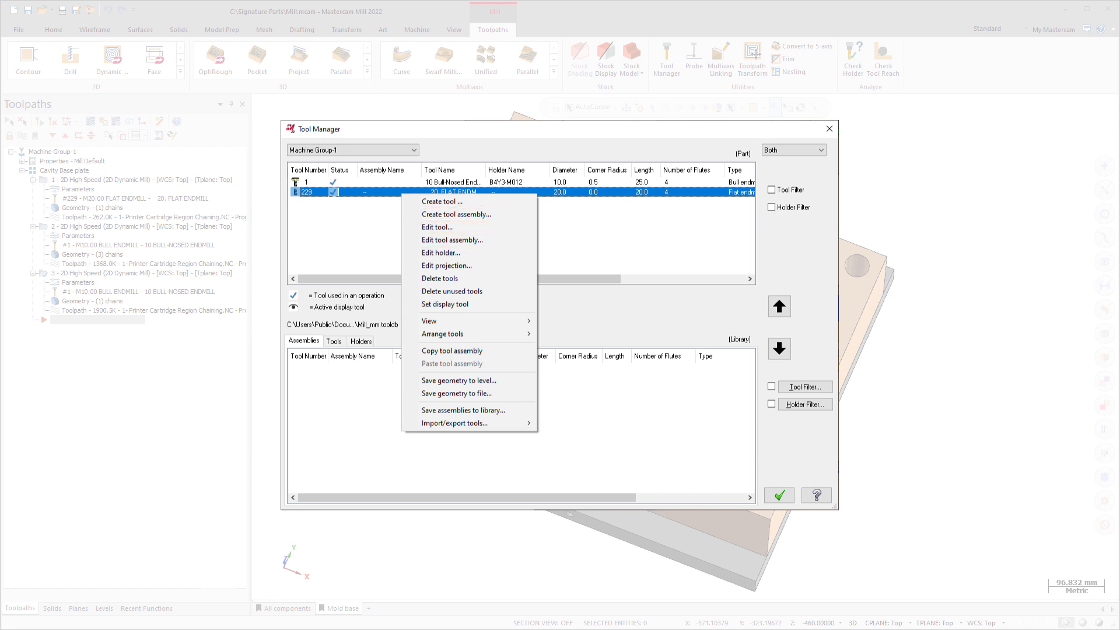
Review the 20. FLAT ENDMILL and default holder assembly in the Mill Assembly Designer
left_click(452, 240)
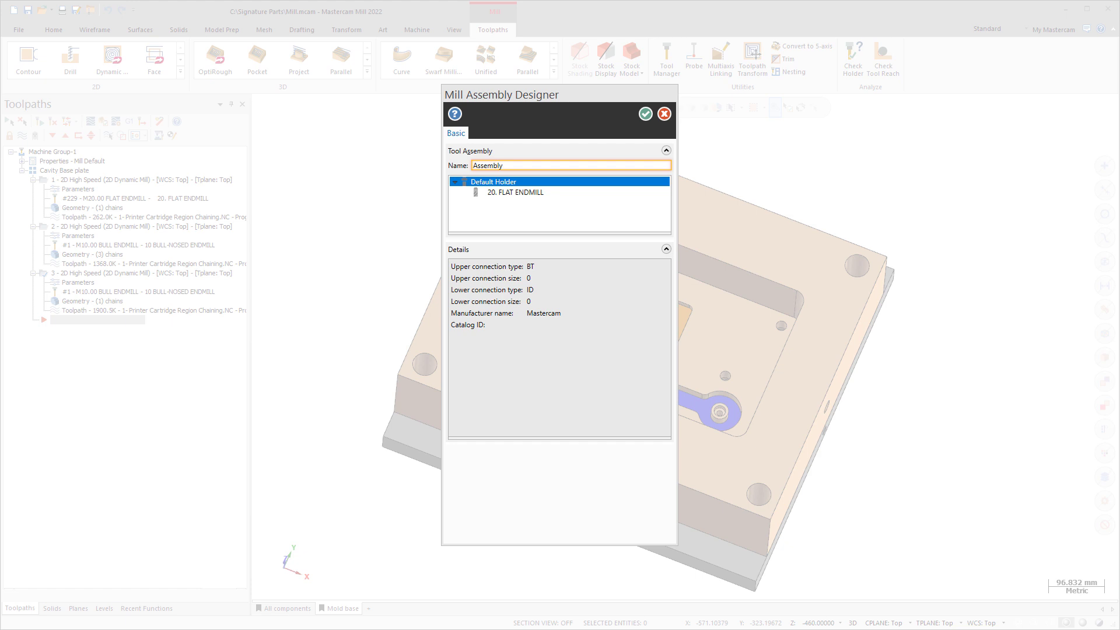
right_click(497, 186)
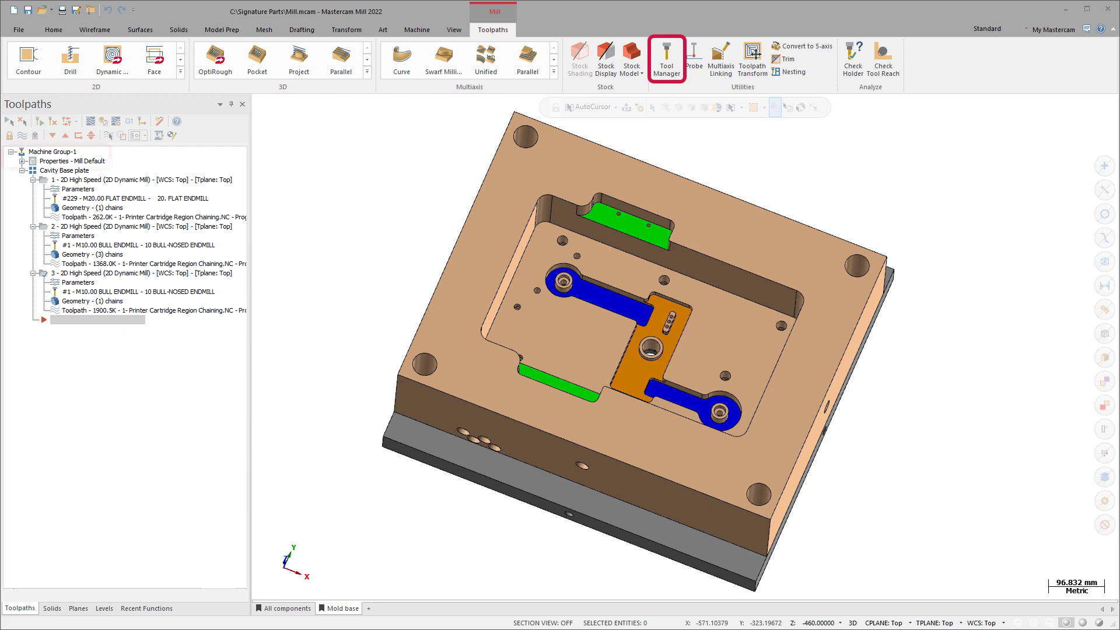
Switch to the empty Mastercam Design 2022 session on its Machine tab
left_click(52, 152)
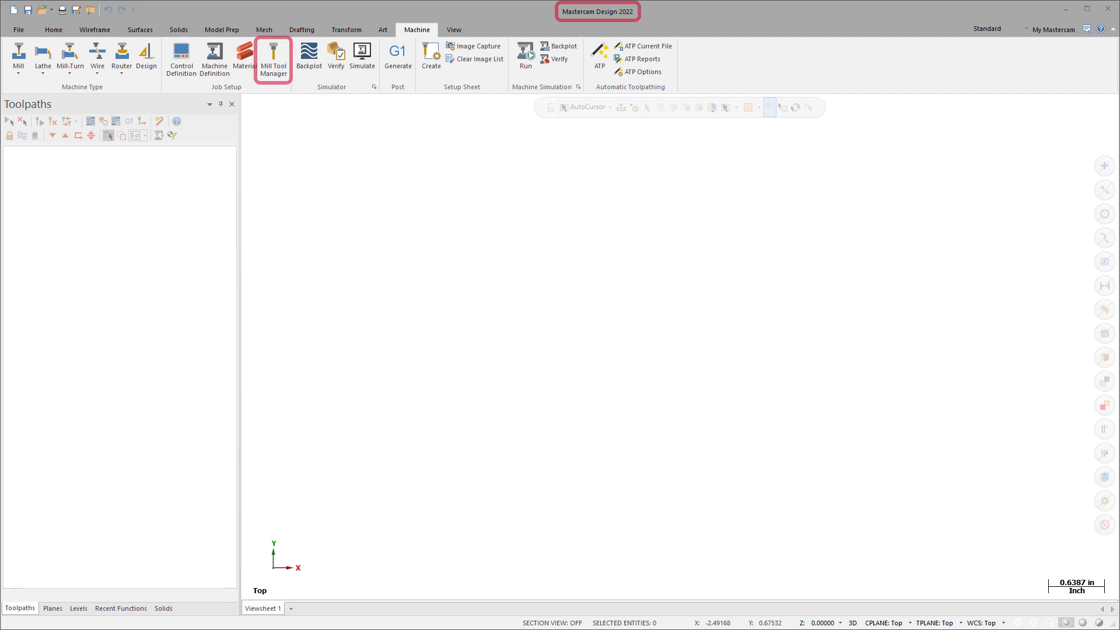
Check the Mill Tool Manager available under a design license, then return to Mill.mcam
left_click(273, 58)
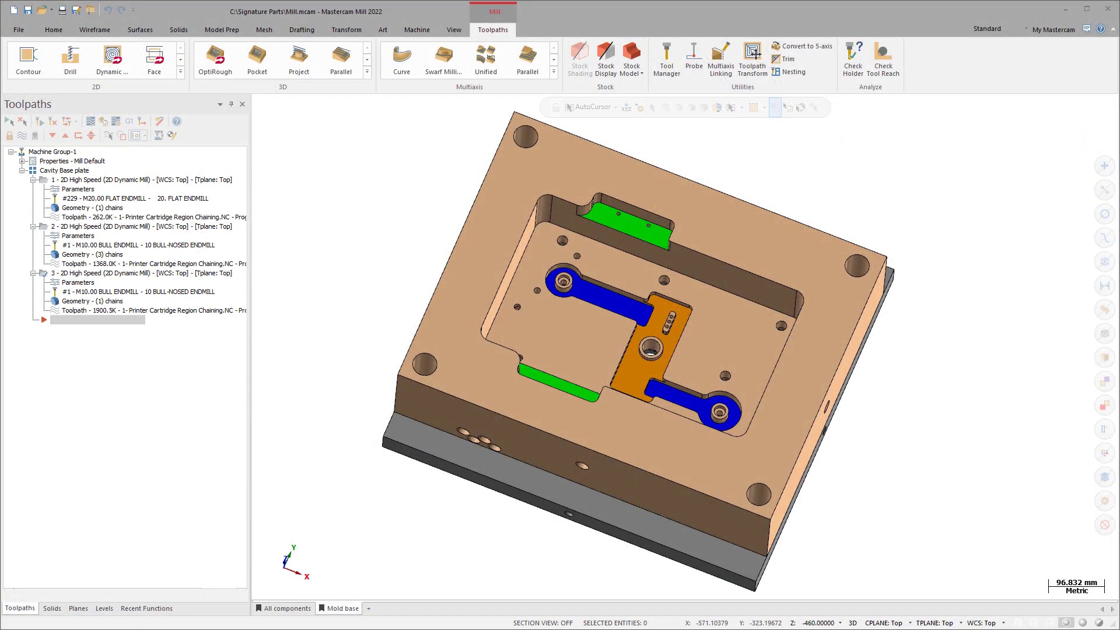
left_click(454, 29)
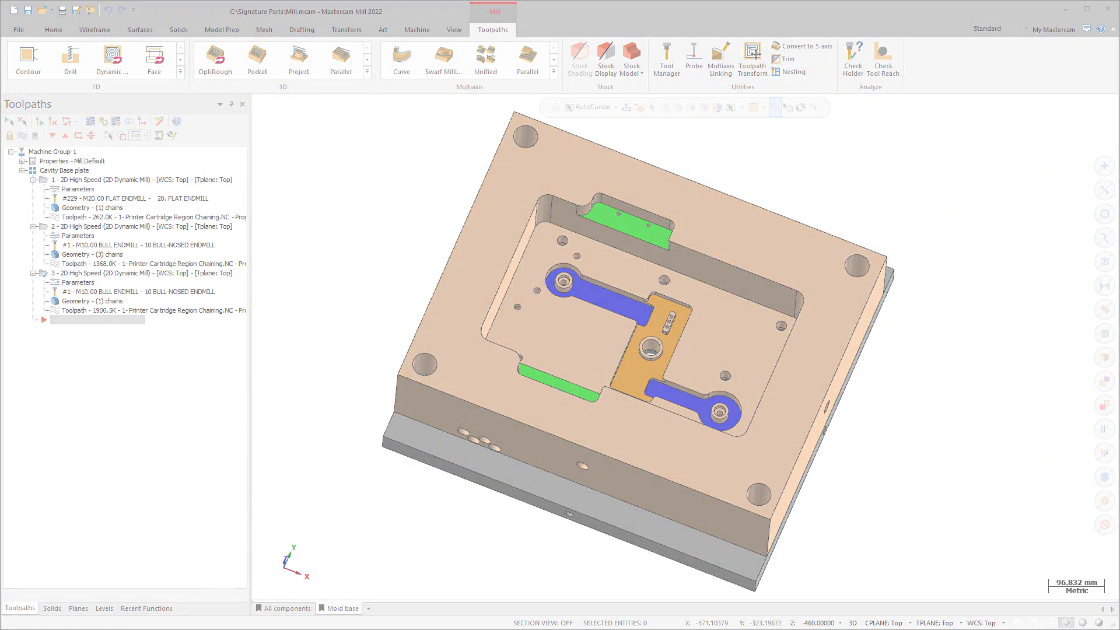
Start saving tool 229's geometry to a file as Solids via the Tool Manager
left_click(665, 60)
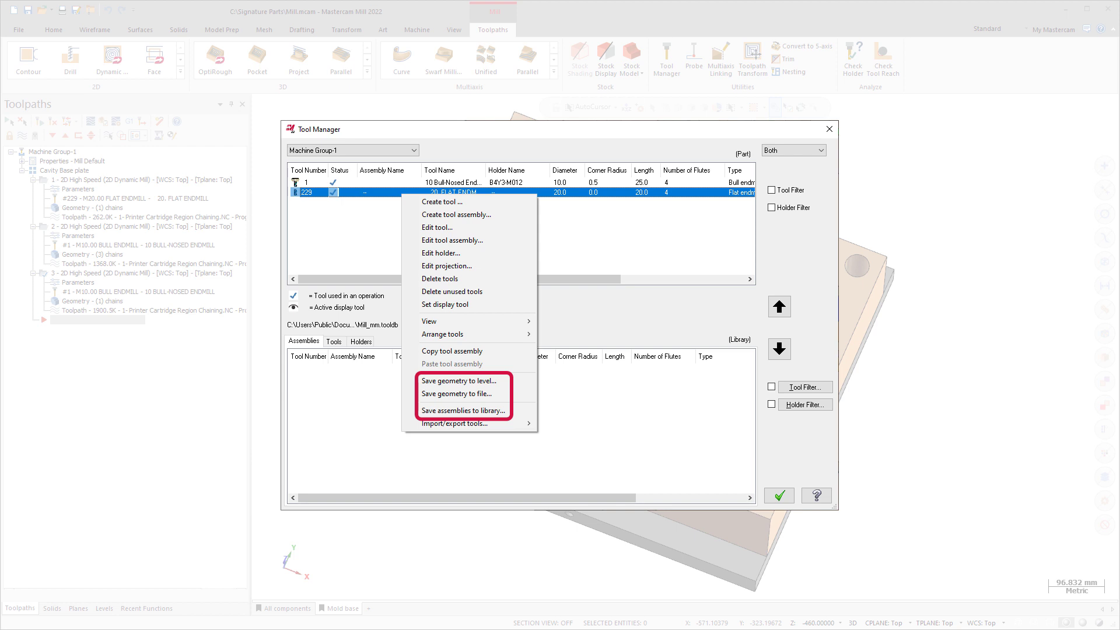
left_click(458, 394)
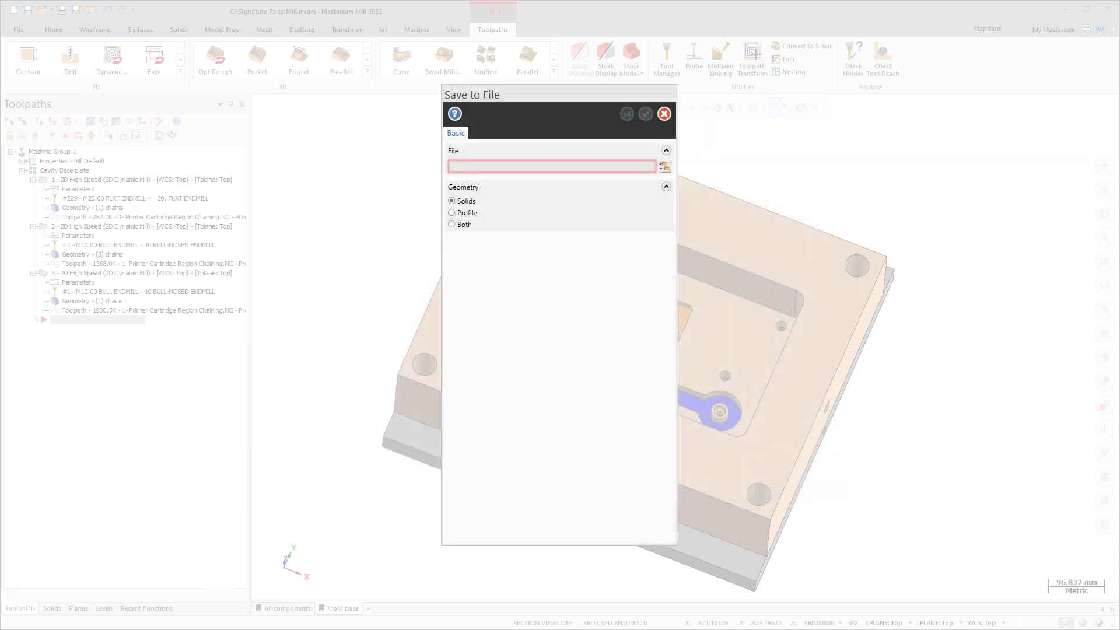